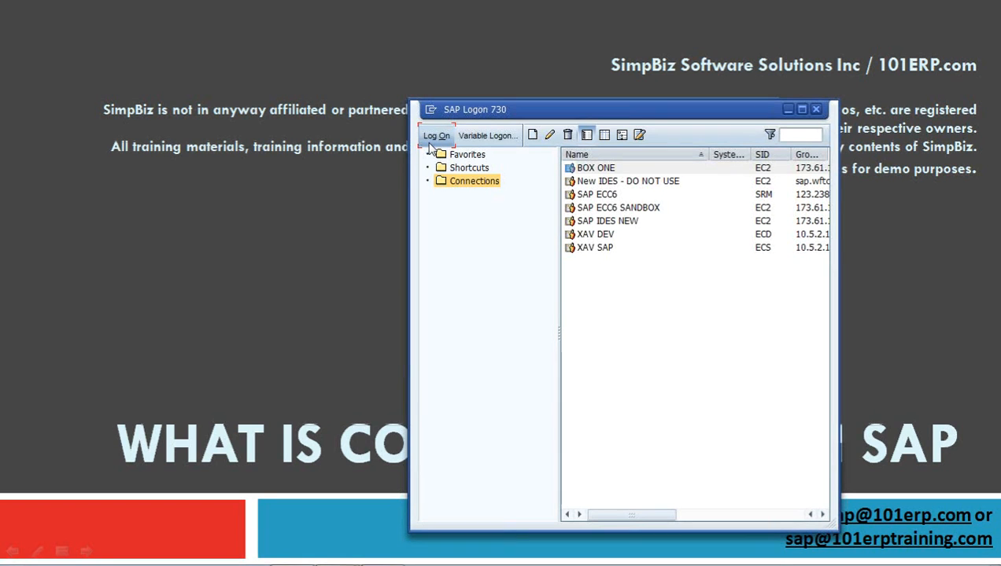
Step: Log on to the IDES system, client 800, as user001
{"action": "double_click", "coordinate": [627, 181]}
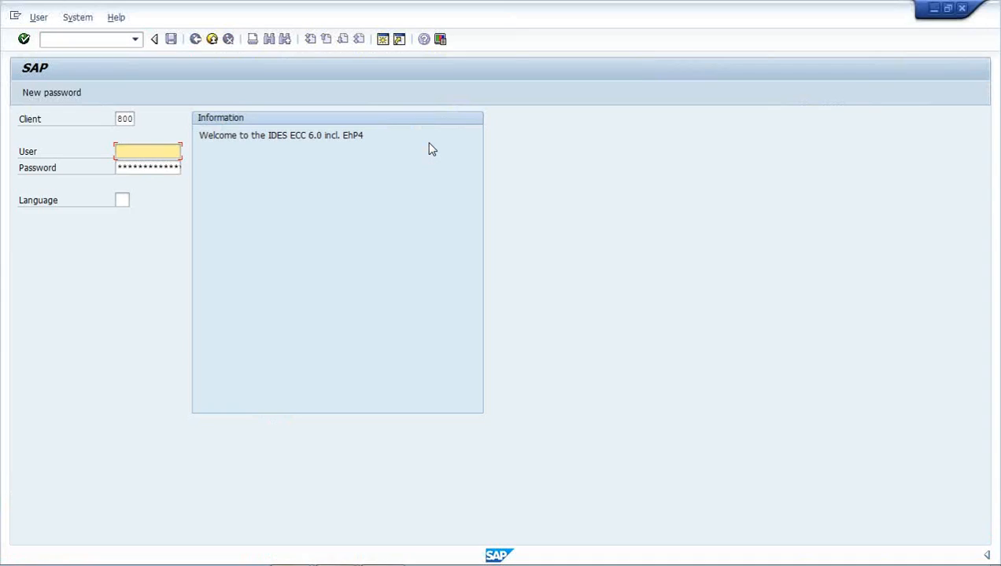
{"action": "type", "text": "user001"}
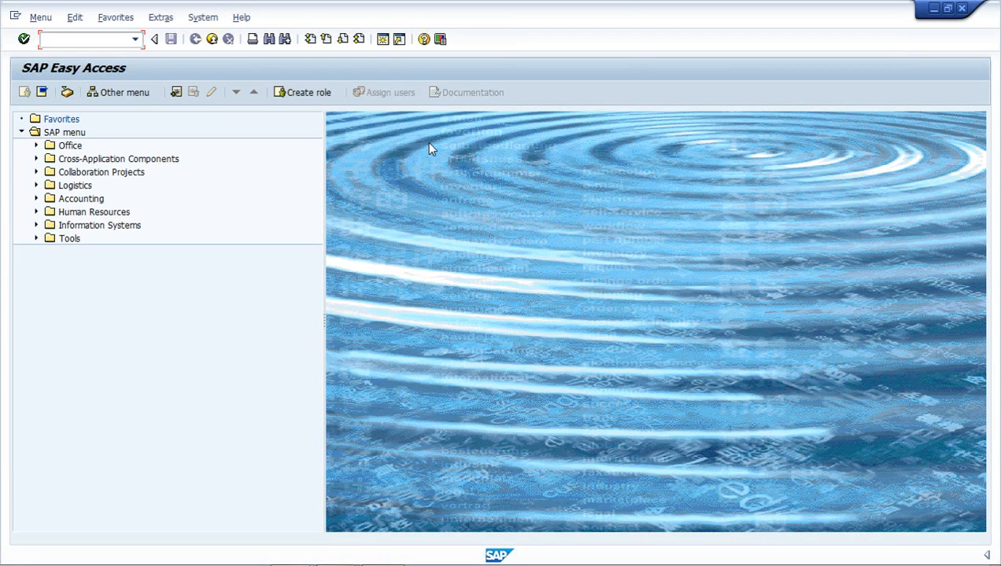
{"action": "mouse_move", "coordinate": [149, 44]}
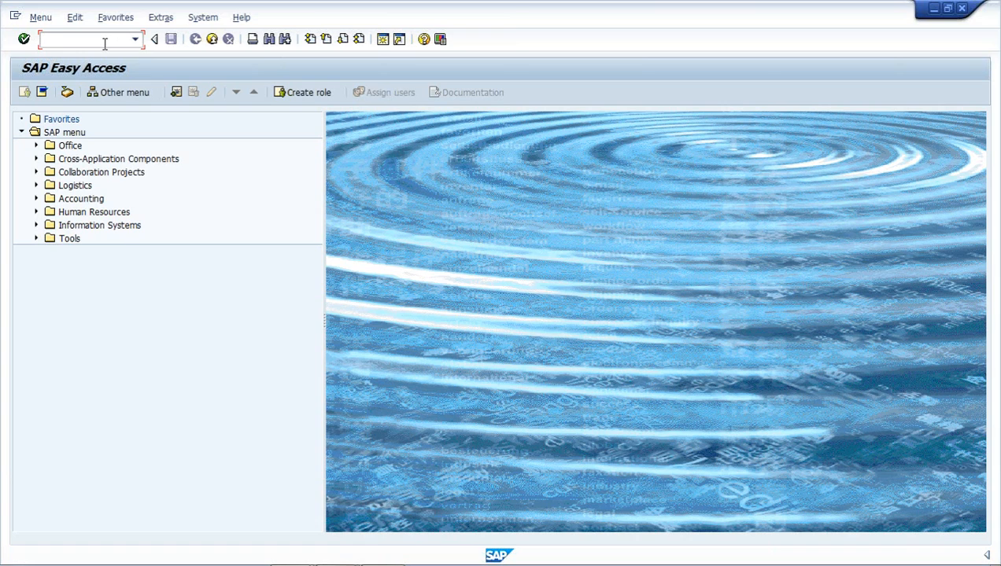
Step: Run transaction SPRO to reach the Customizing: Execute Project screen
{"action": "type", "text": "SPRO"}
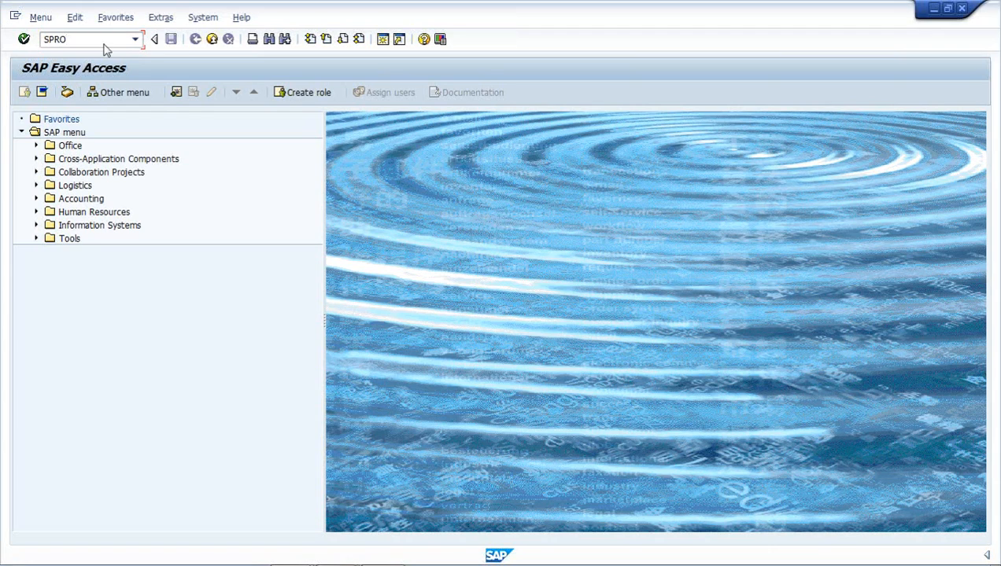
{"action": "key", "text": "Enter"}
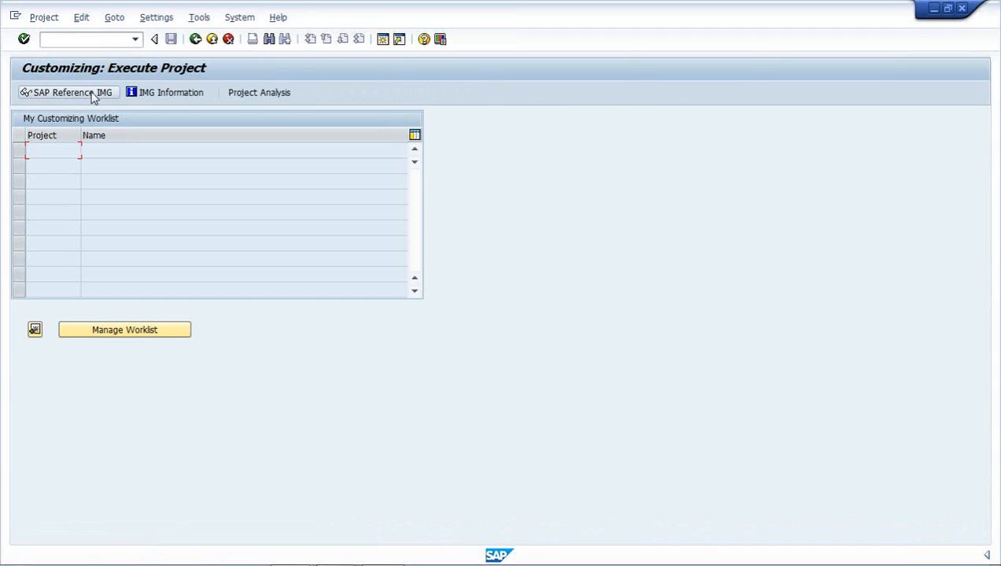
{"action": "mouse_move", "coordinate": [71, 92]}
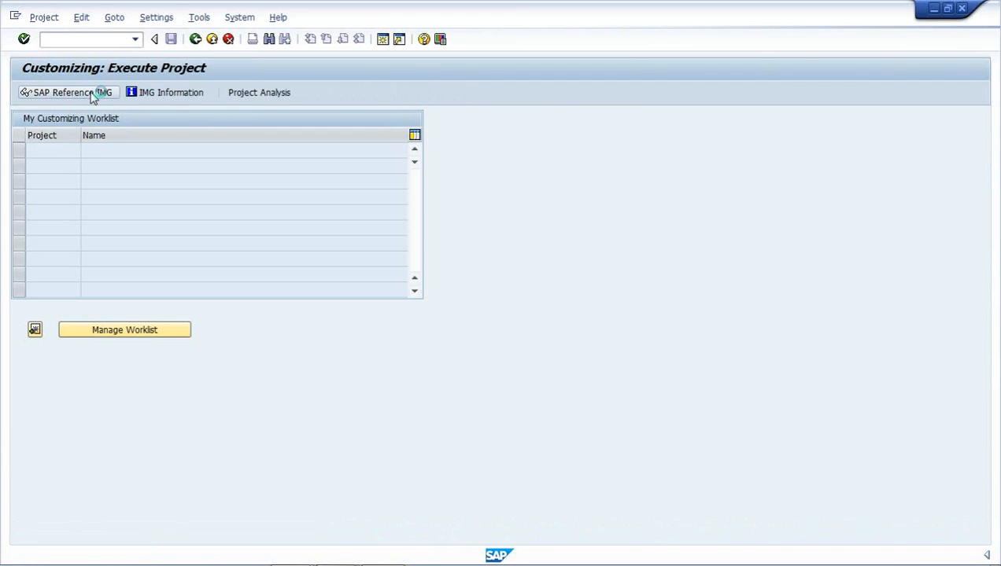
Step: Open the SAP Reference IMG to show the Customizing Implementation Guide
{"action": "left_click", "coordinate": [67, 92]}
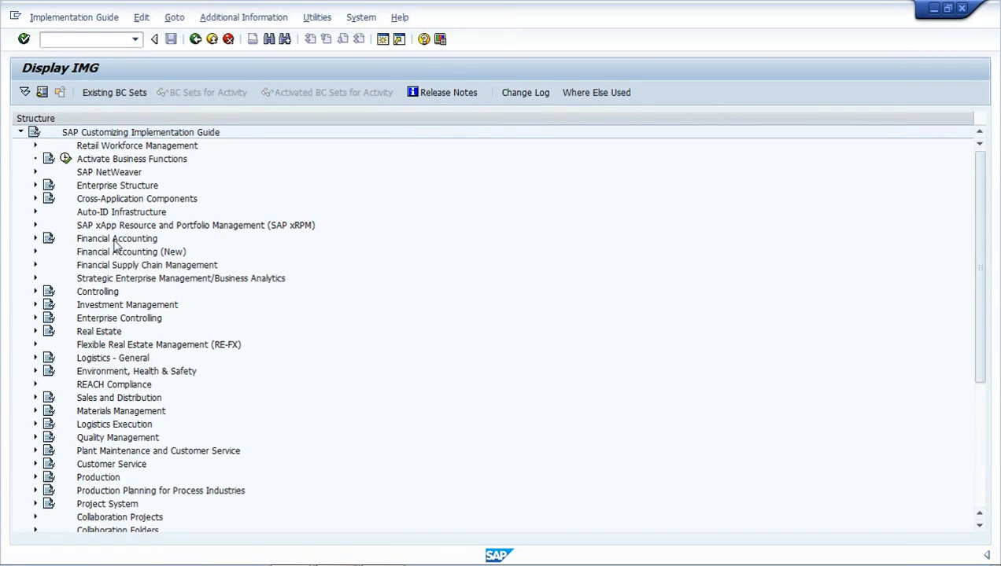
{"action": "left_click", "coordinate": [126, 304]}
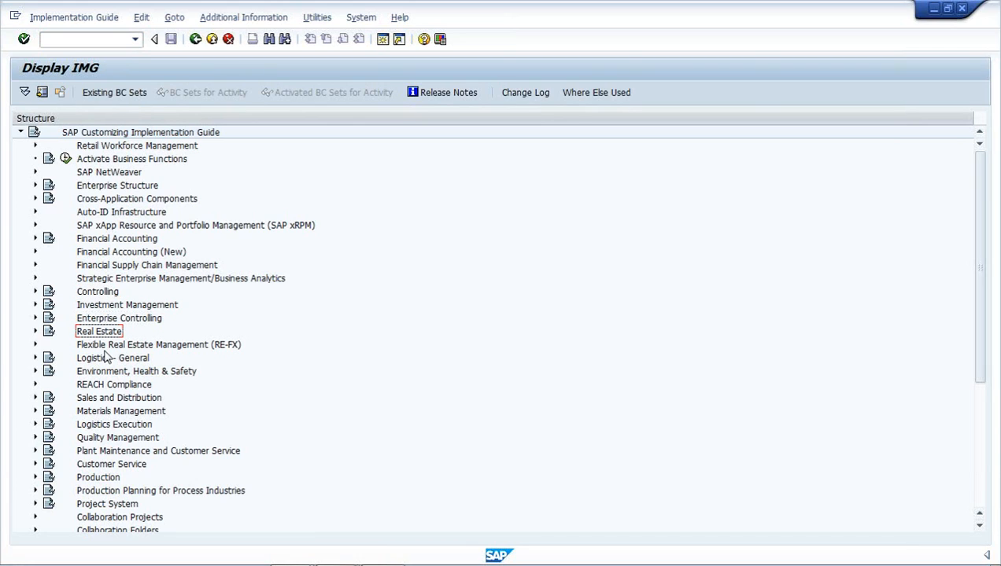
{"action": "left_click", "coordinate": [137, 371]}
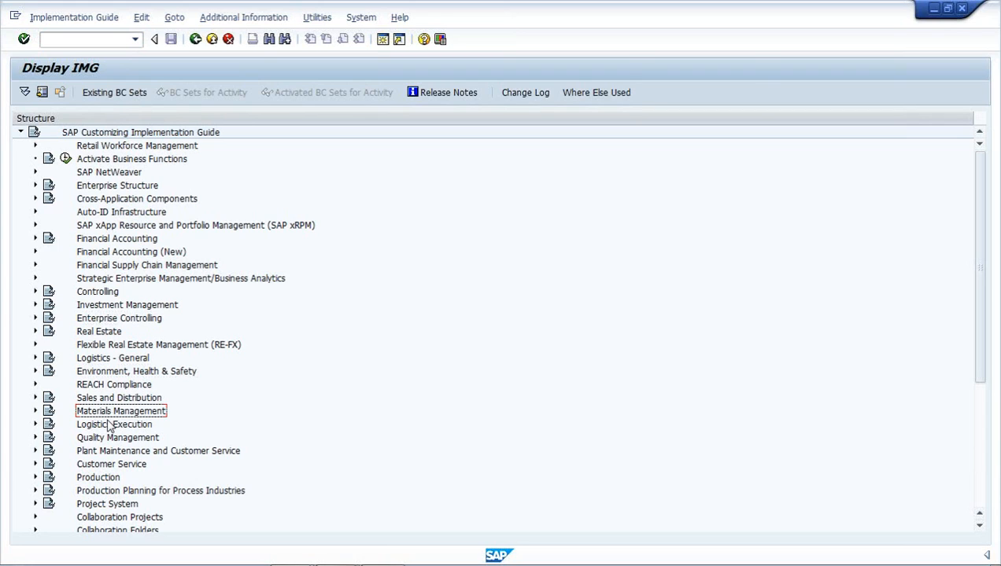
{"action": "left_click", "coordinate": [111, 464]}
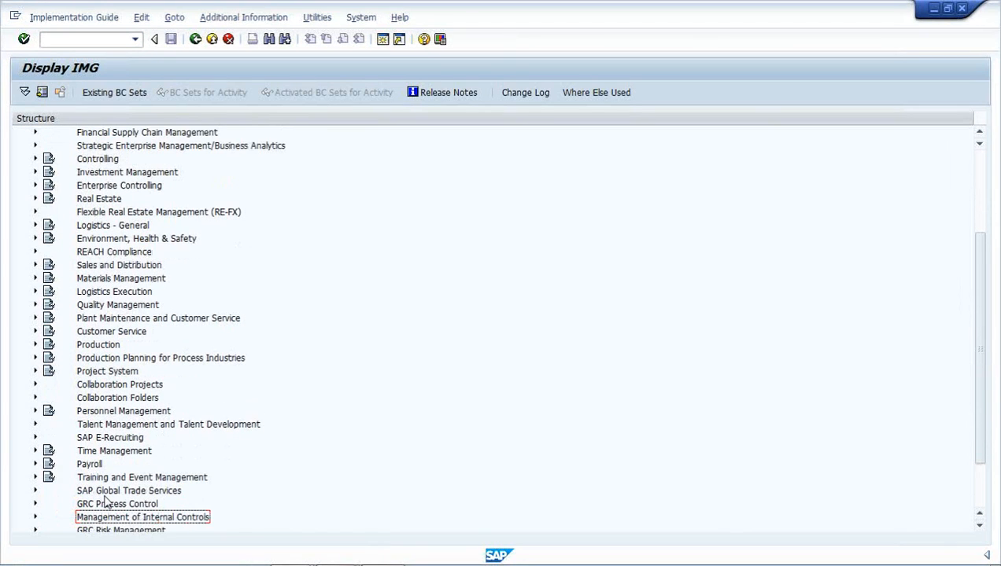
{"action": "scroll", "scroll_direction": "down", "scroll_amount": 3}
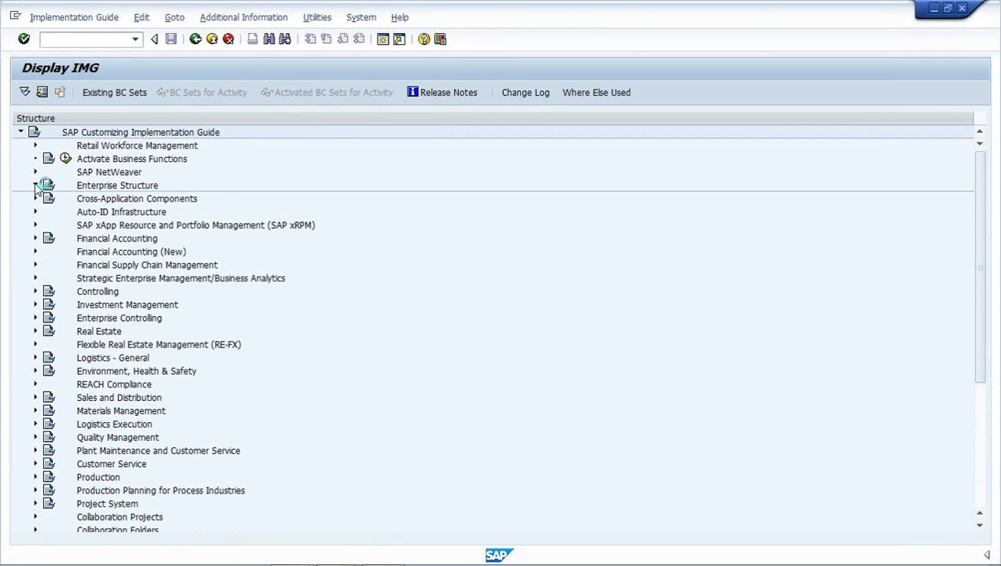
Step: Expand Enterprise Structure > Definition > Financial Accounting and open Define company
{"action": "left_click", "coordinate": [35, 185]}
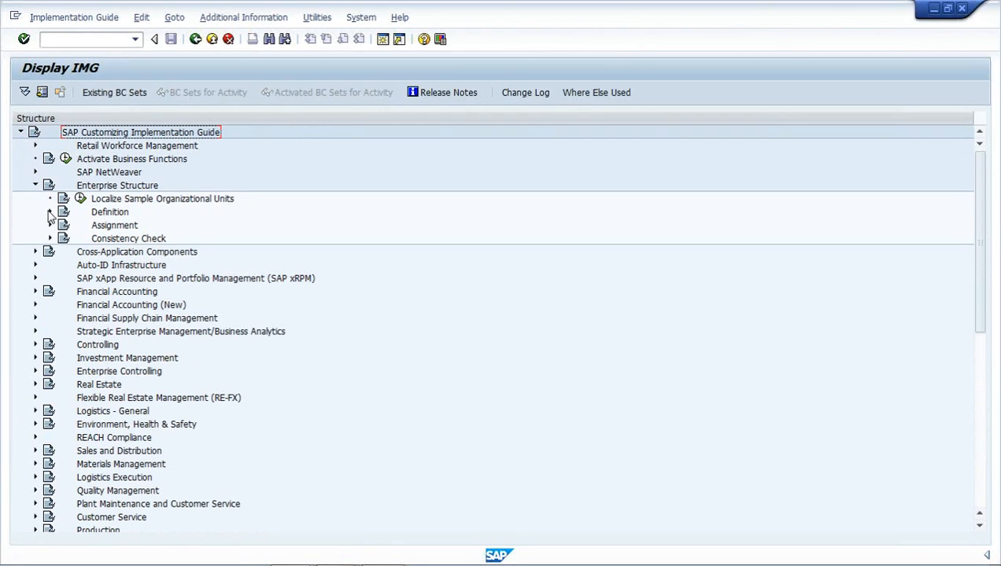
{"action": "left_click", "coordinate": [50, 212]}
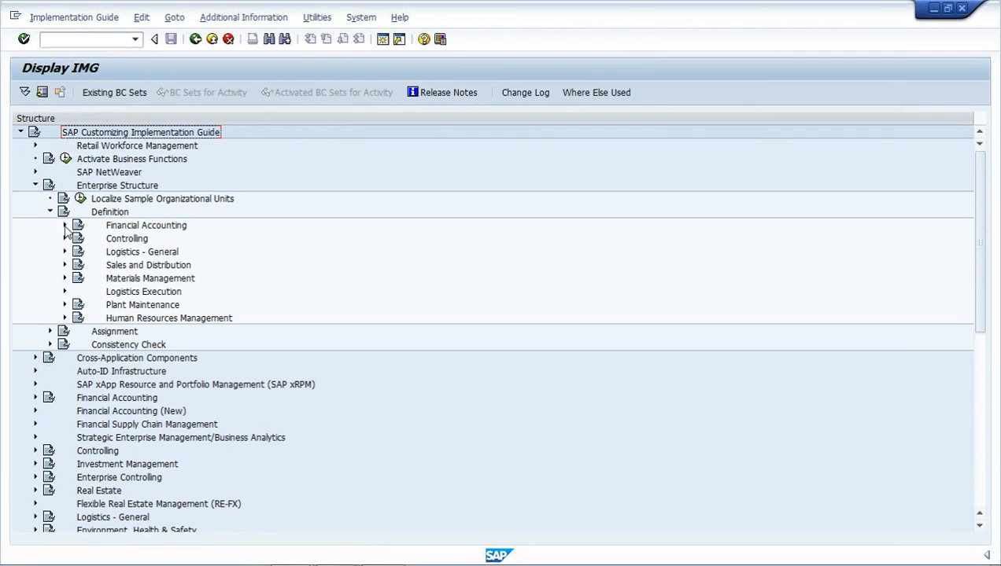
{"action": "mouse_move", "coordinate": [68, 233]}
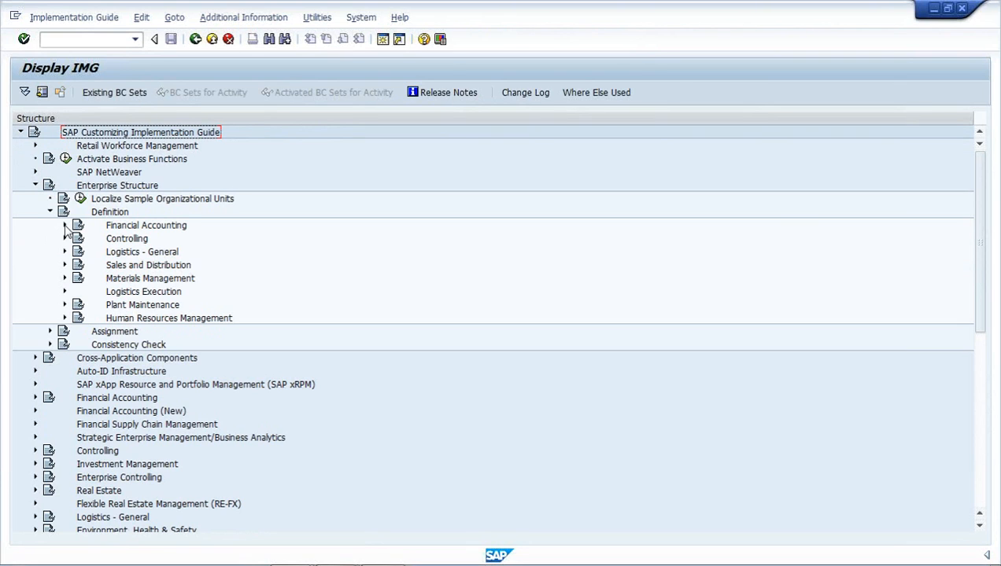
{"action": "left_click", "coordinate": [65, 225]}
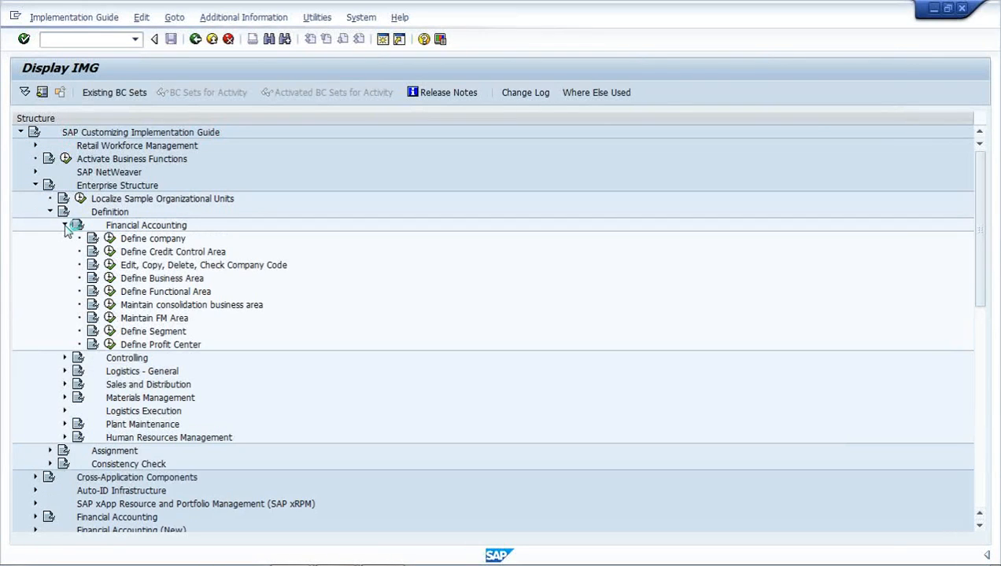
{"action": "mouse_move", "coordinate": [111, 240]}
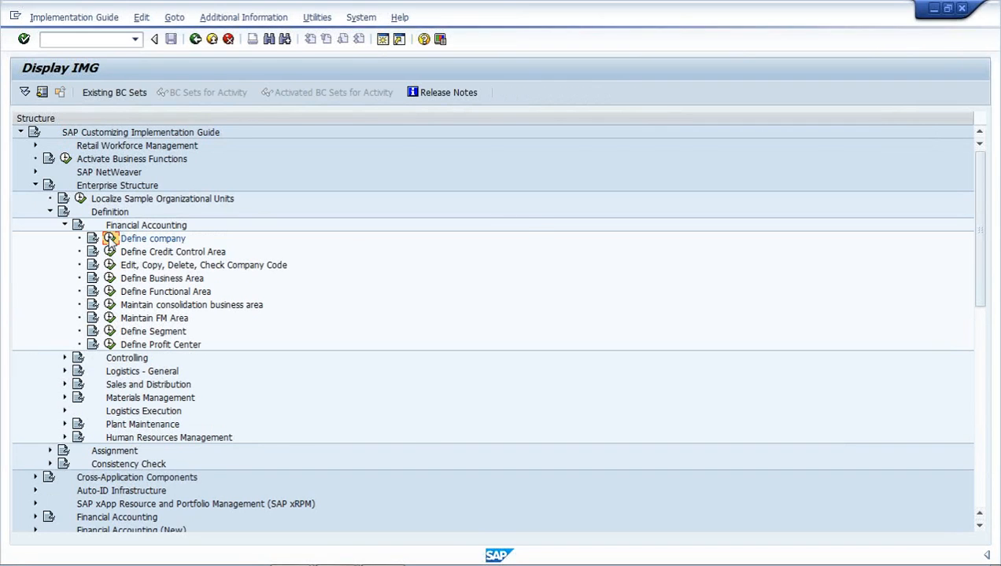
{"action": "double_click", "coordinate": [153, 238]}
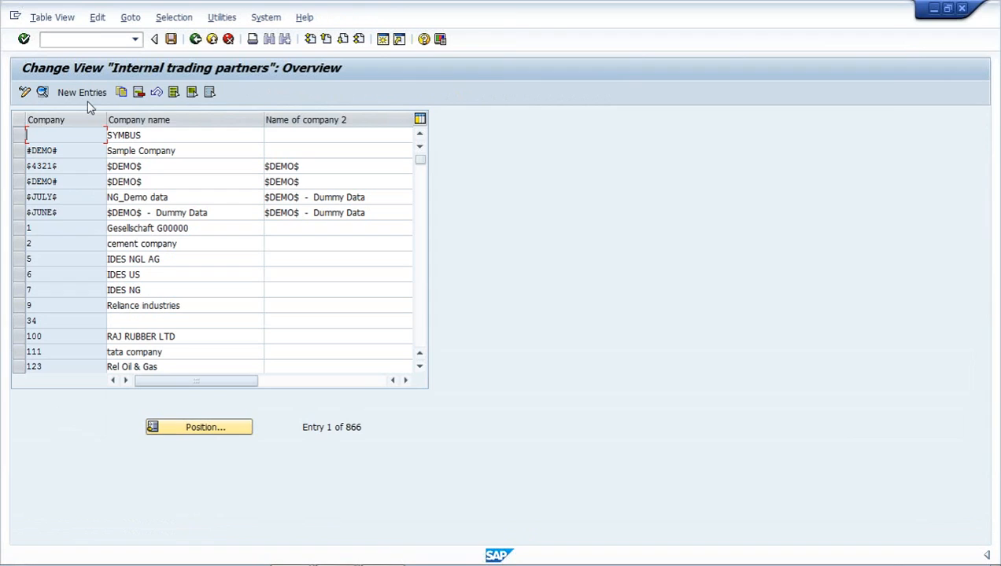
{"action": "mouse_move", "coordinate": [81, 92]}
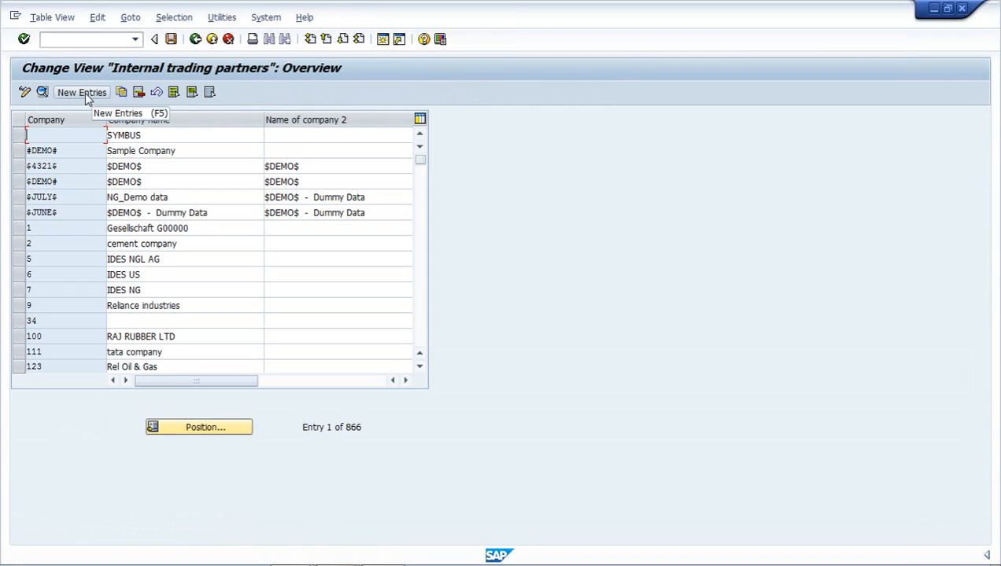
Step: Start a New Entries form for adding a company
{"action": "left_click", "coordinate": [81, 92]}
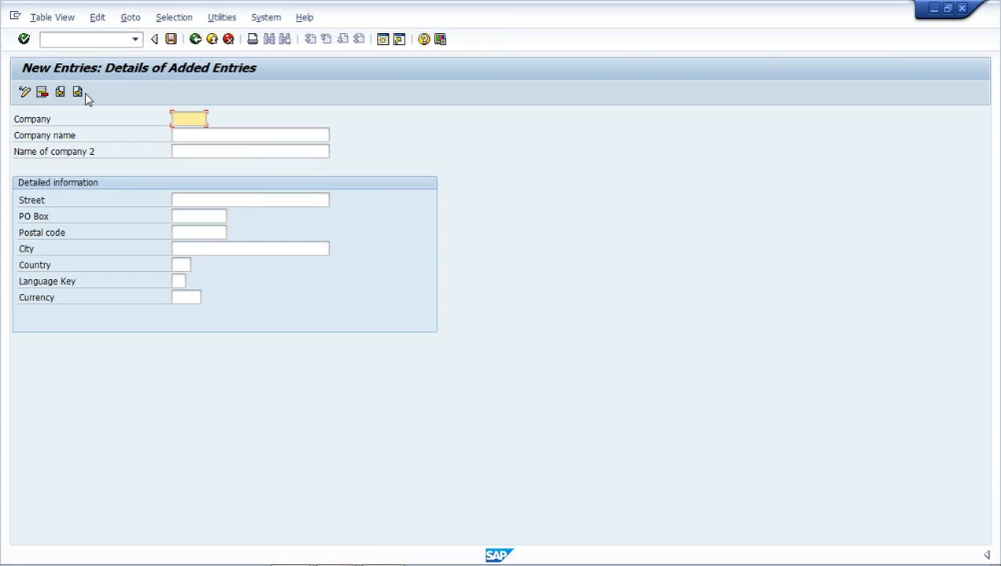
Step: Enter company 222222 'DEMO Company', Wallstreet, New York, US, EN and USD
{"action": "type", "text": "222222"}
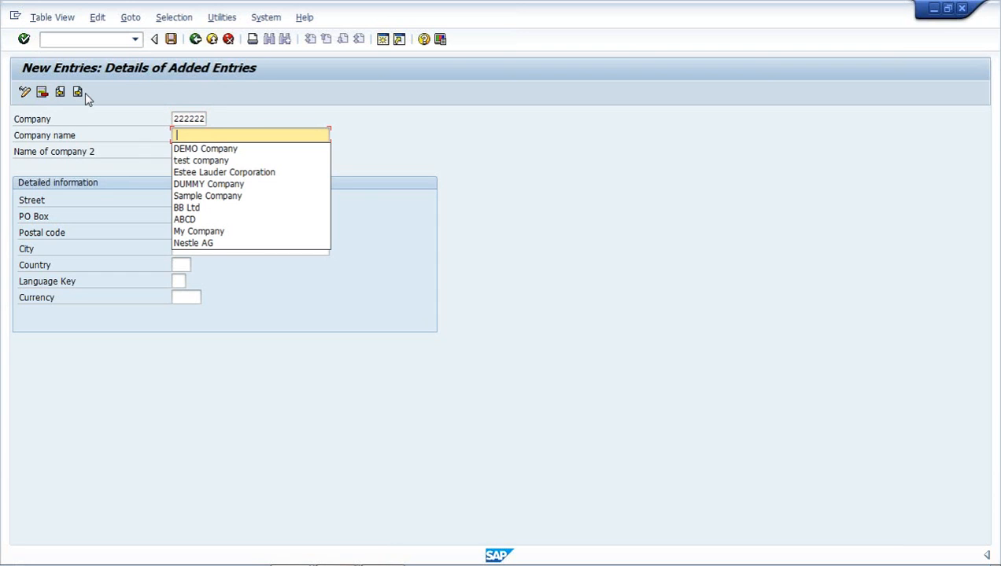
{"action": "left_click", "coordinate": [204, 149]}
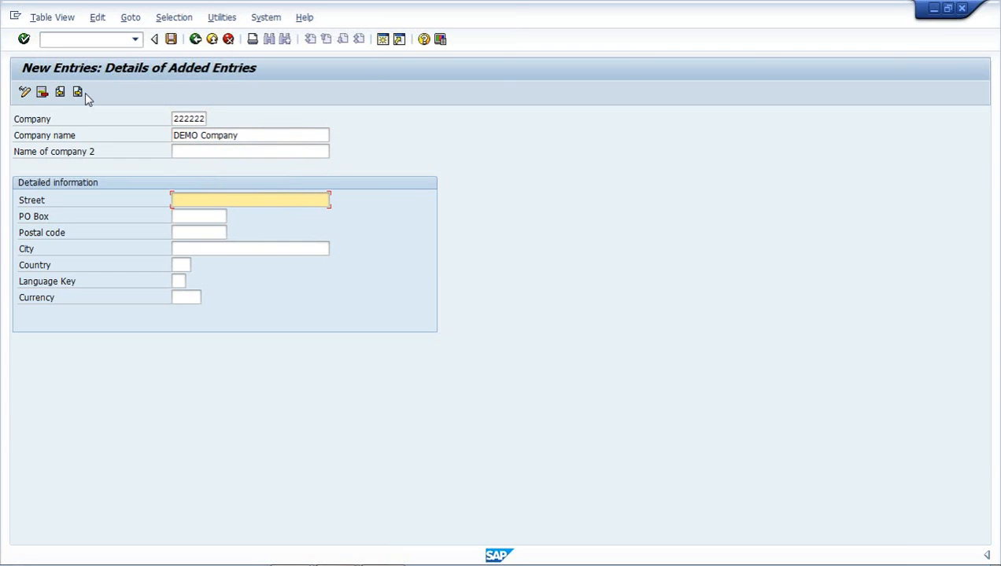
{"action": "type", "text": "n"}
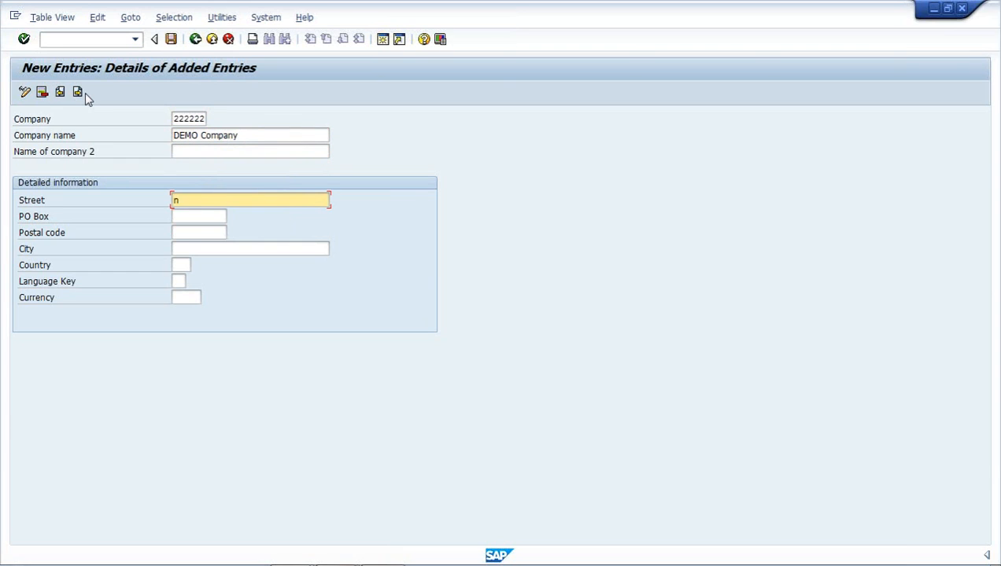
{"action": "type", "text": "Wallstreet"}
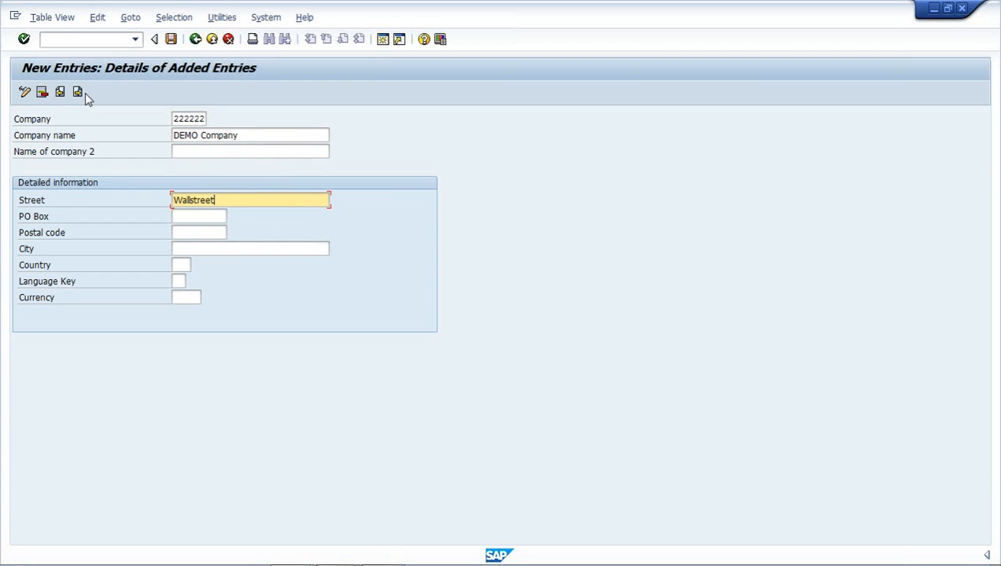
{"action": "type", "text": "new"}
{"action": "left_click", "coordinate": [181, 265]}
{"action": "type", "text": "us"}
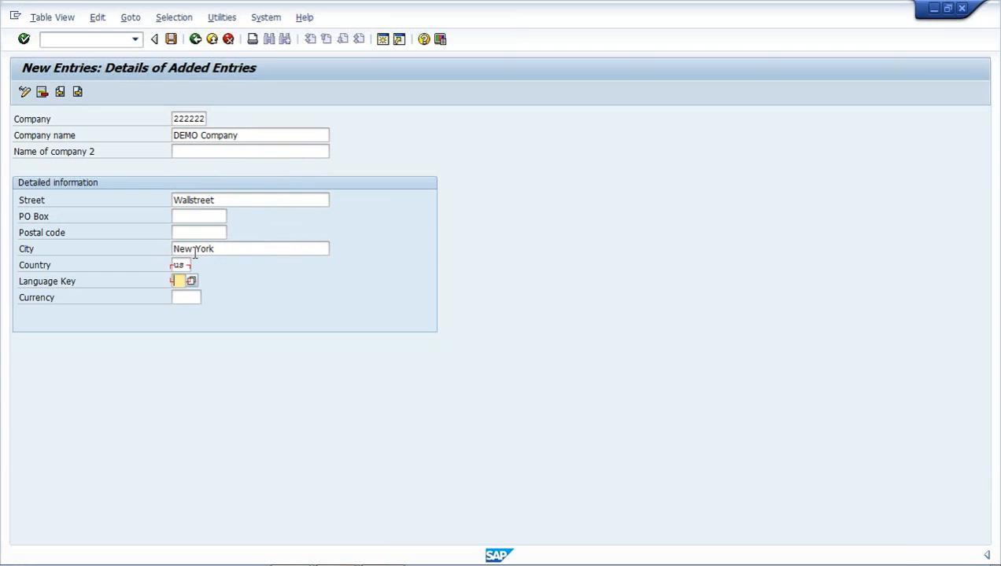
{"action": "type", "text": "en"}
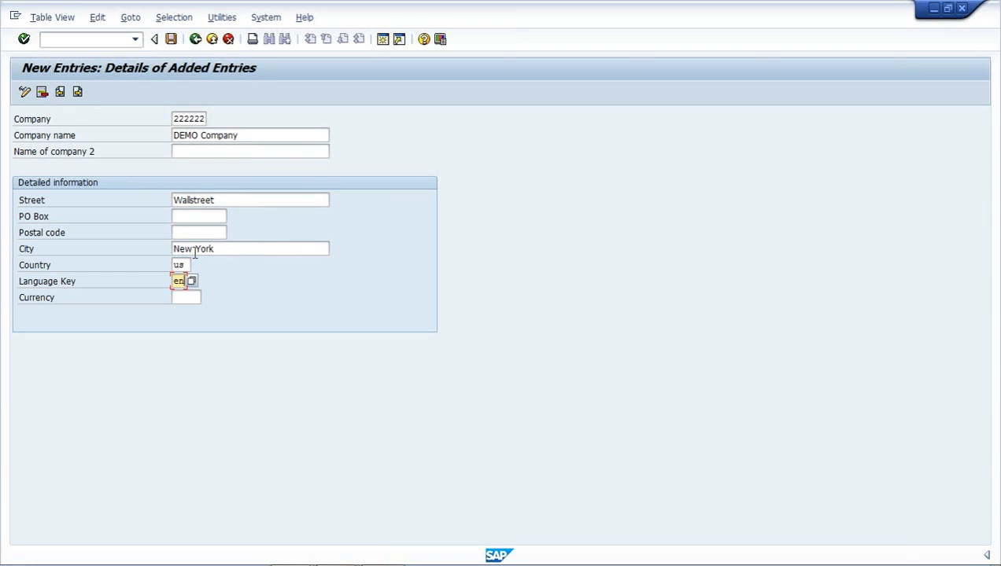
{"action": "type", "text": "usd"}
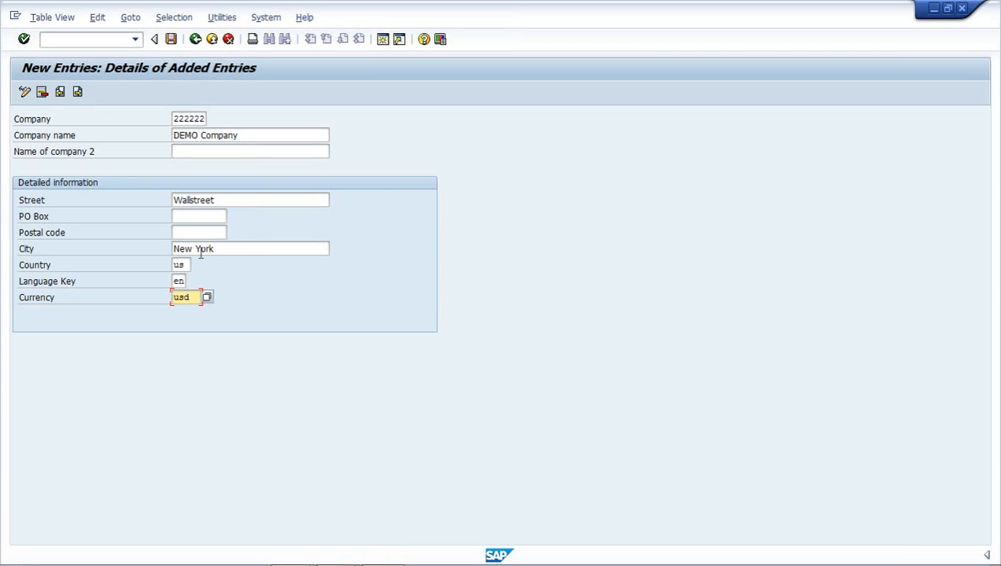
Step: Review the company number, name and language fields and validate the entries
{"action": "left_click", "coordinate": [188, 118]}
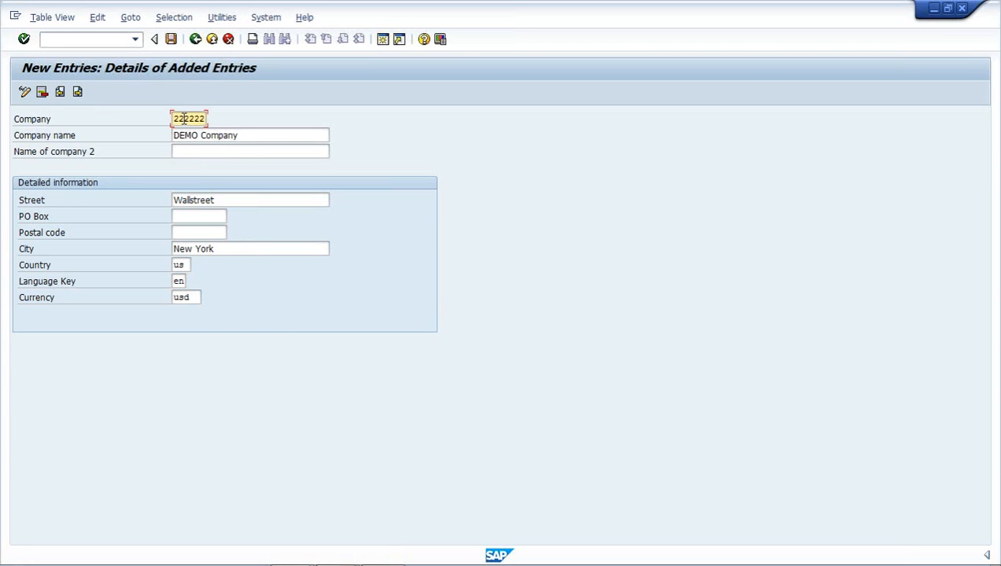
{"action": "left_click", "coordinate": [250, 136]}
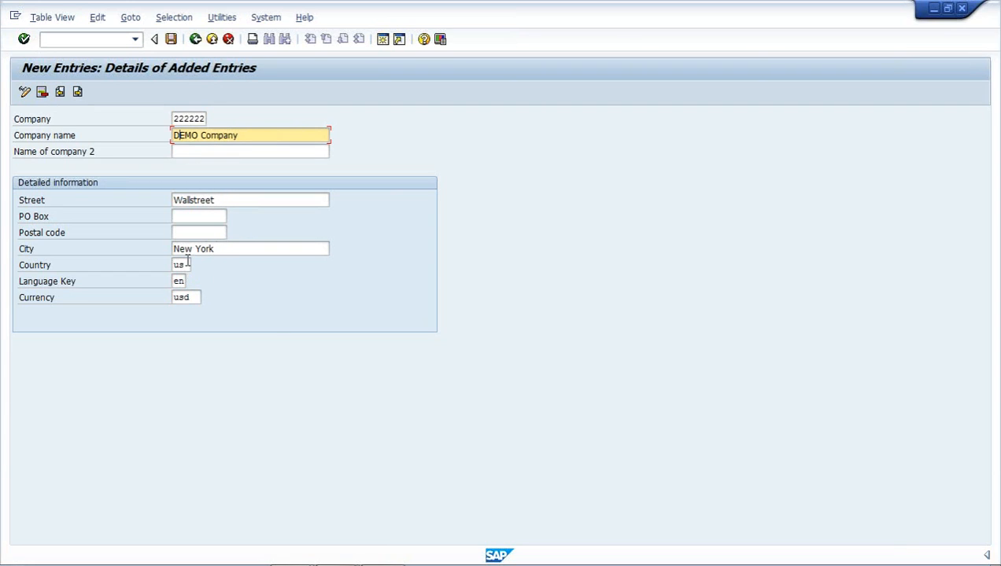
{"action": "left_click", "coordinate": [179, 281]}
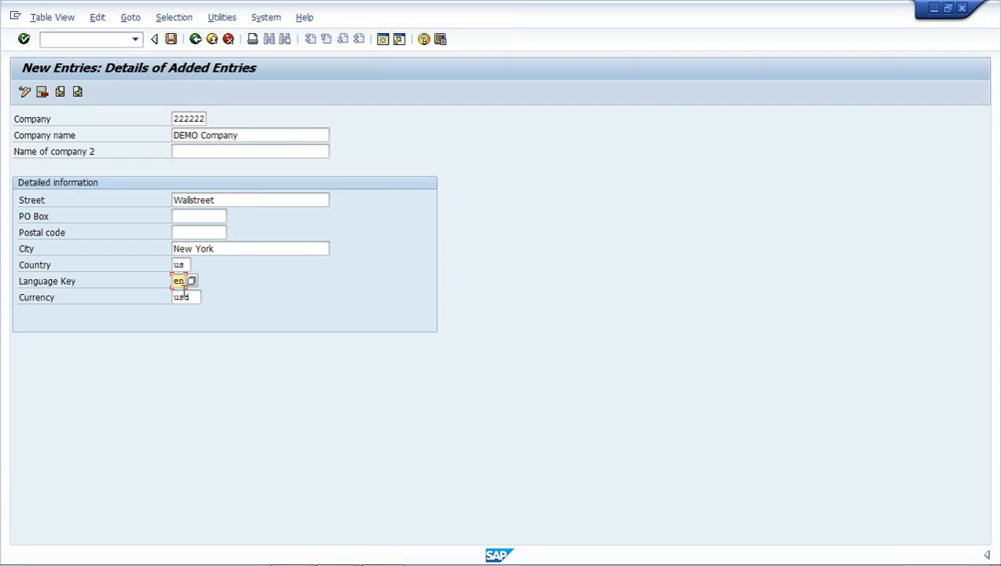
{"action": "left_click", "coordinate": [184, 297]}
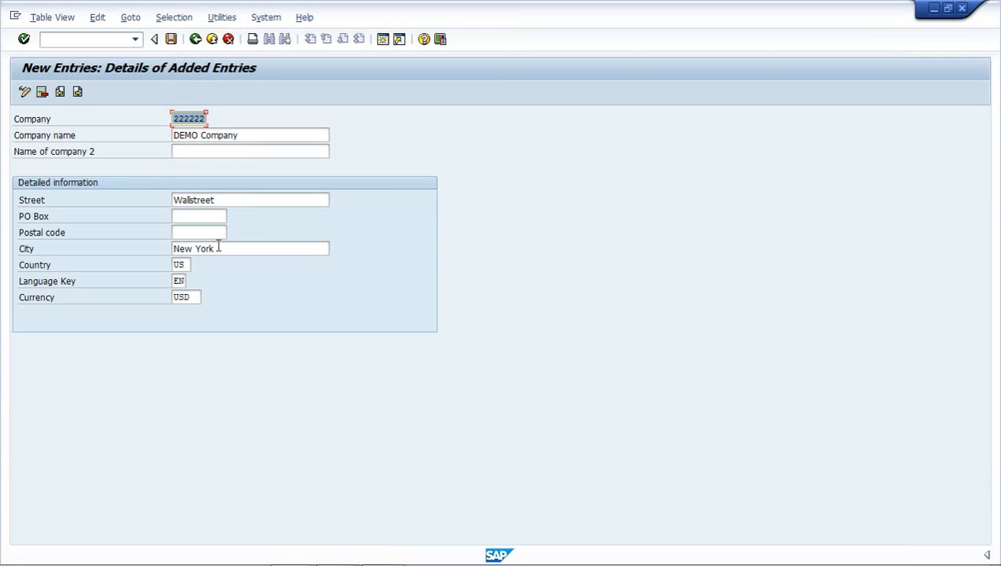
{"action": "mouse_move", "coordinate": [189, 95]}
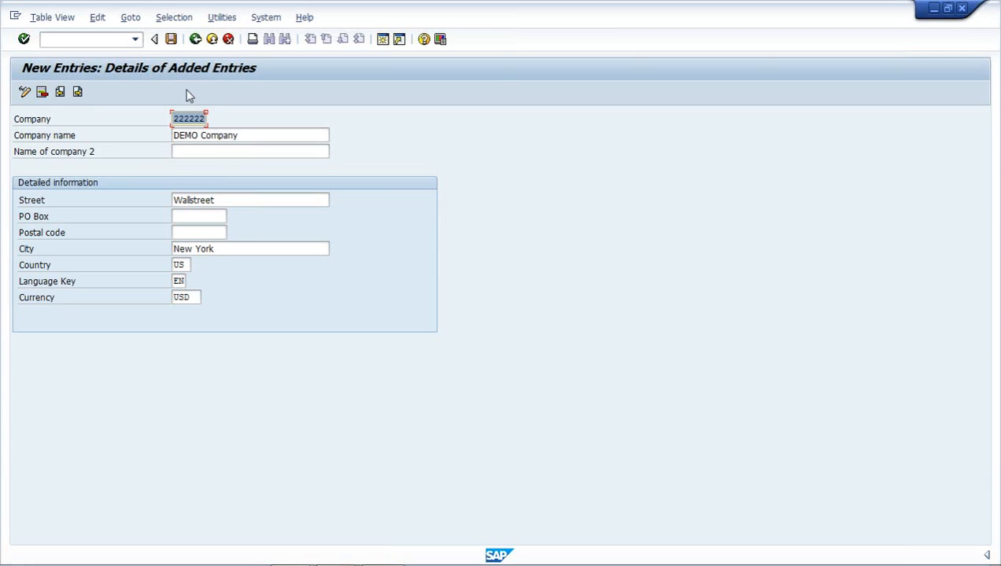
{"action": "mouse_move", "coordinate": [172, 39]}
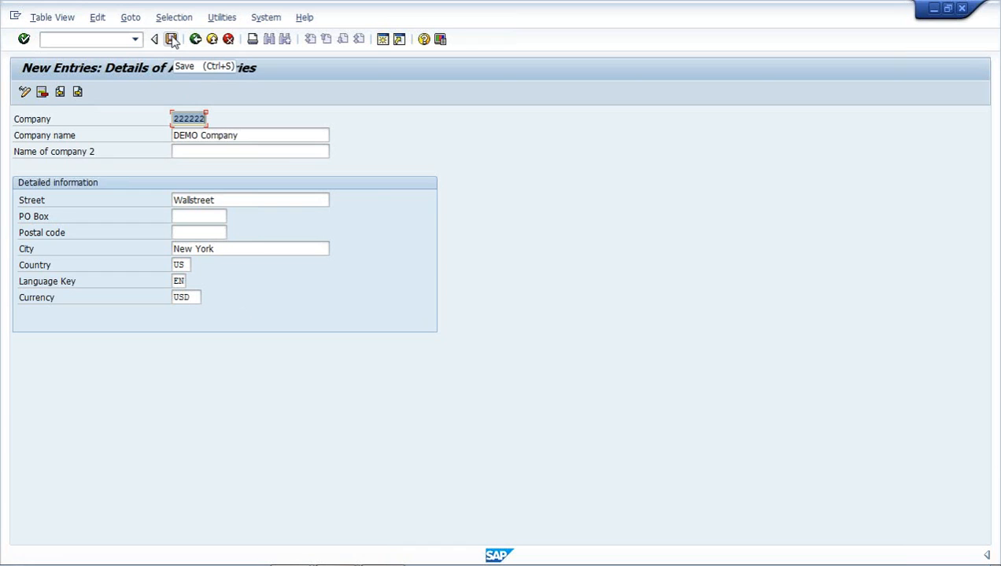
Step: Save company 222222 to customizing request EC2K902600
{"action": "left_click", "coordinate": [172, 38]}
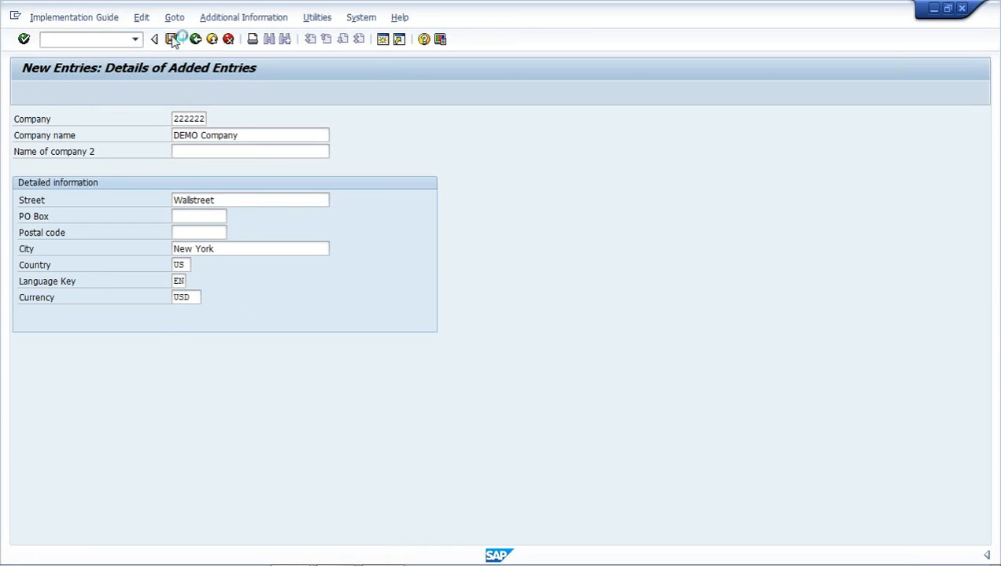
{"action": "left_click", "coordinate": [172, 39]}
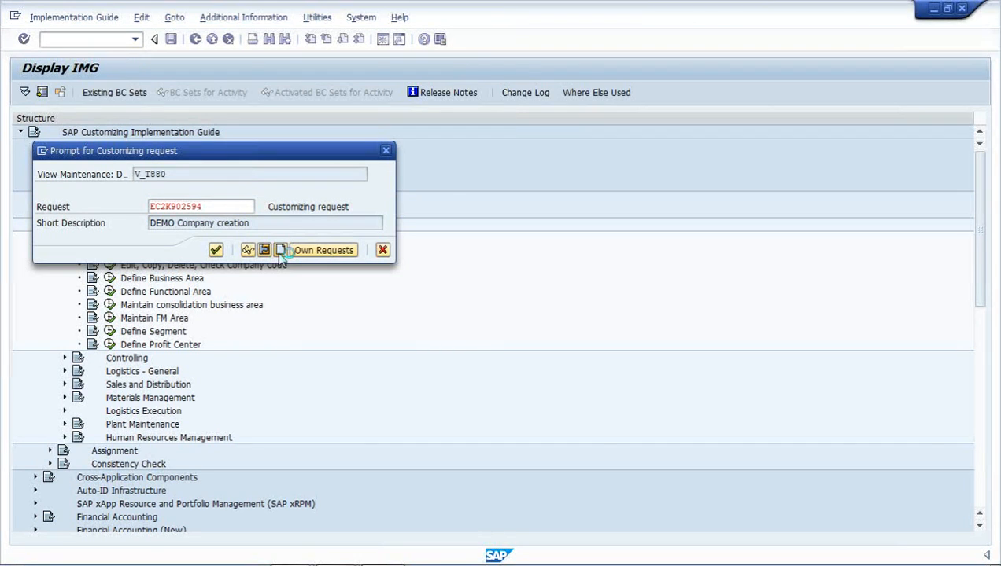
{"action": "left_click", "coordinate": [263, 250]}
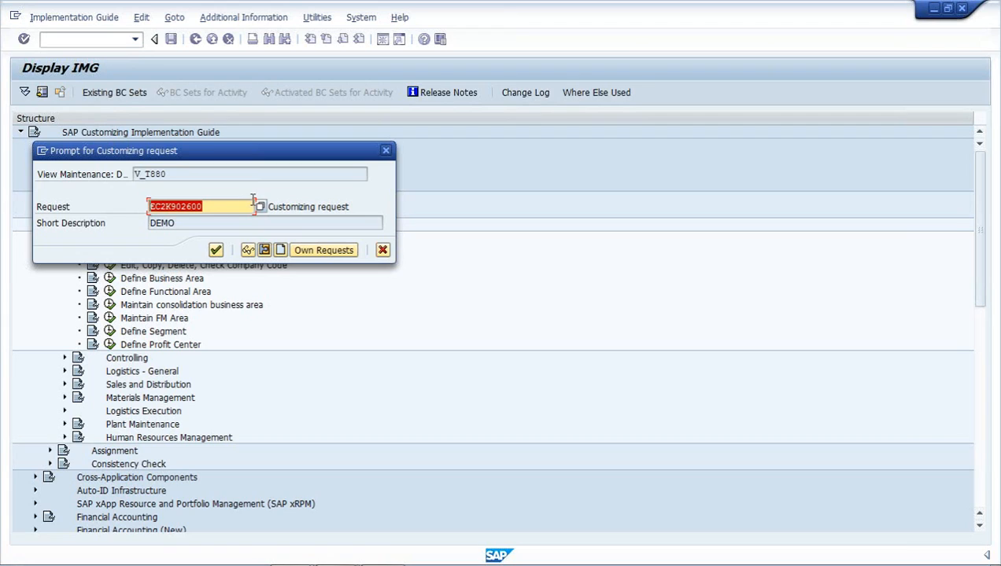
{"action": "left_click", "coordinate": [200, 206]}
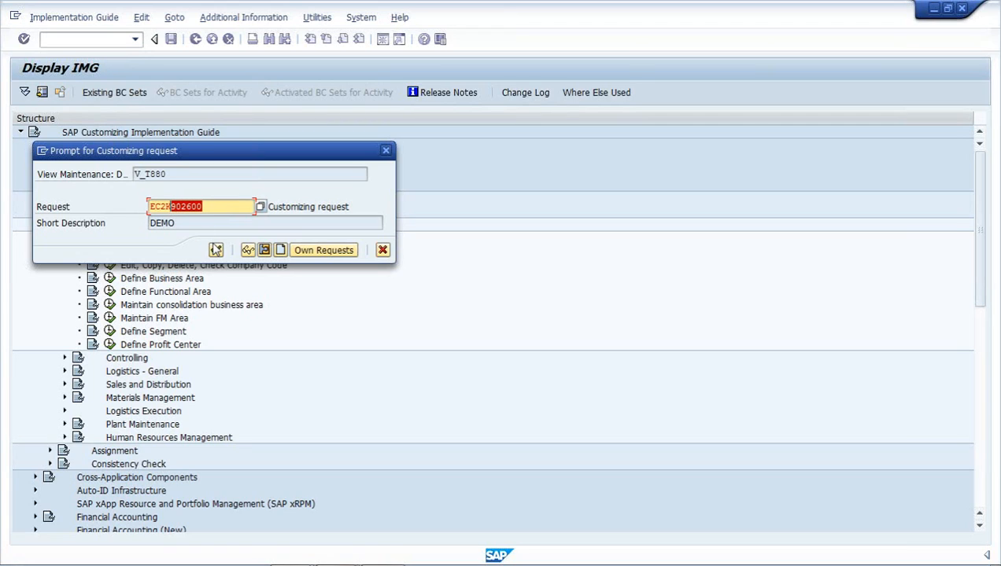
{"action": "left_click", "coordinate": [215, 250]}
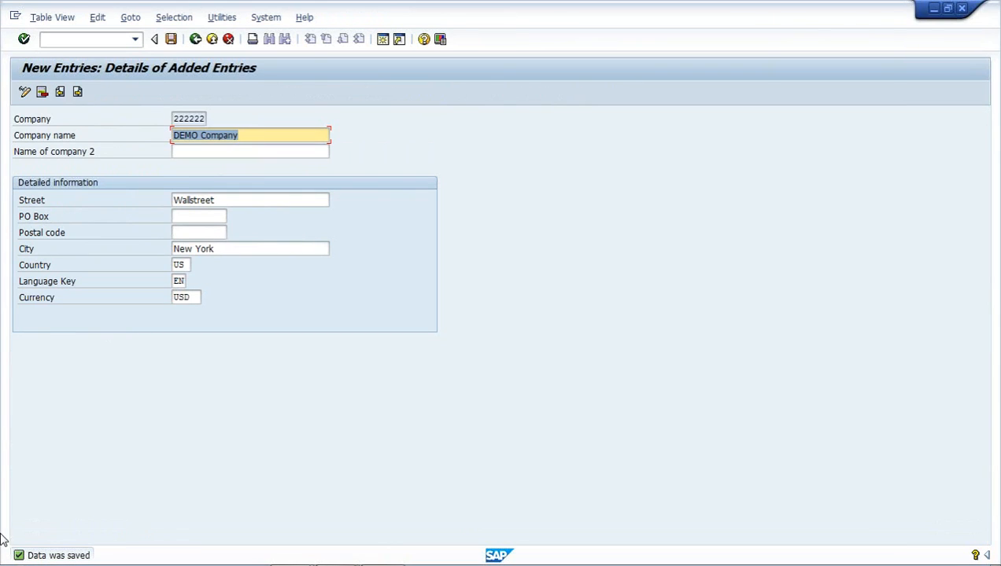
{"action": "mouse_move", "coordinate": [81, 423]}
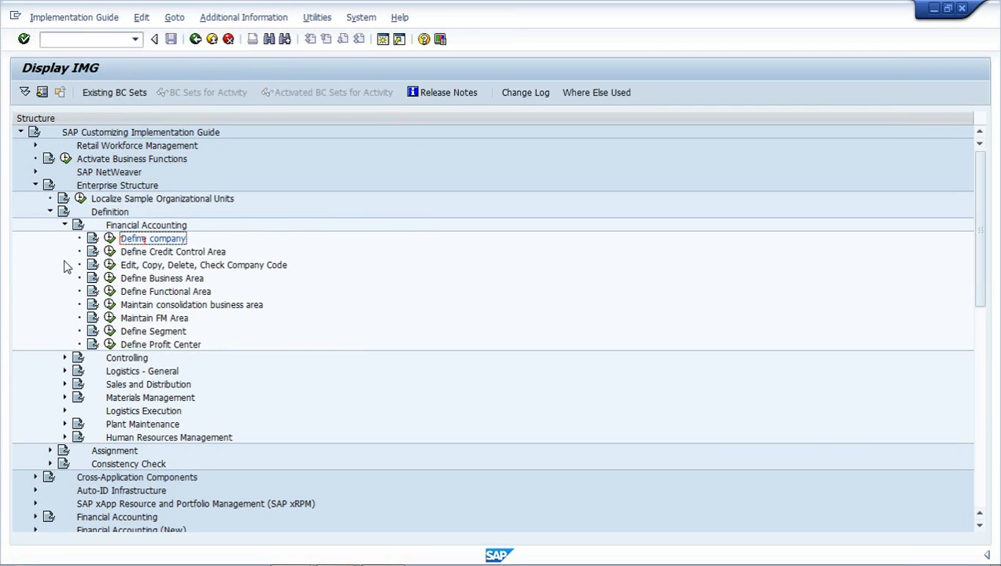
{"action": "mouse_move", "coordinate": [110, 283]}
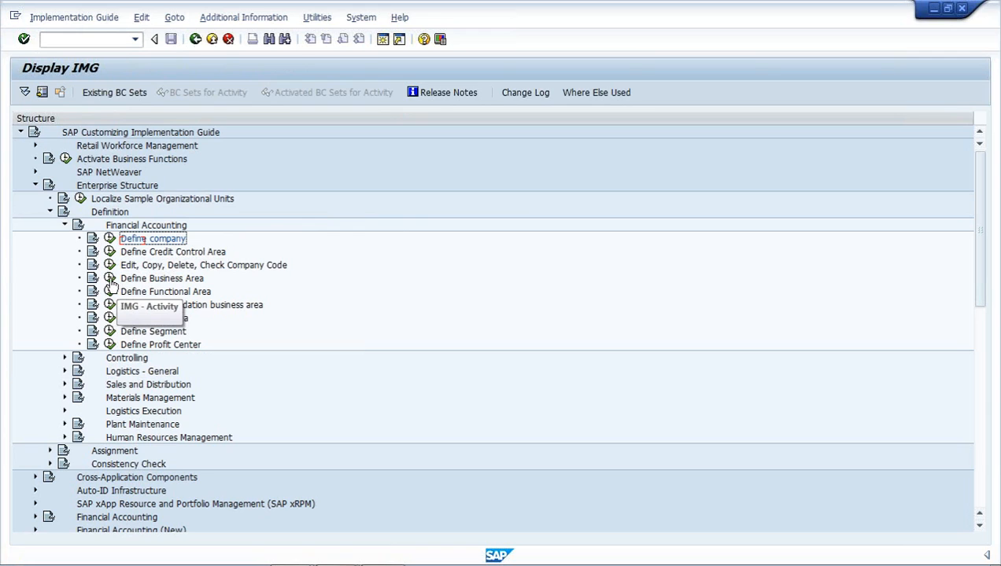
Step: Add business area X200 'Product Y' in Define Business Area and save it
{"action": "double_click", "coordinate": [161, 278]}
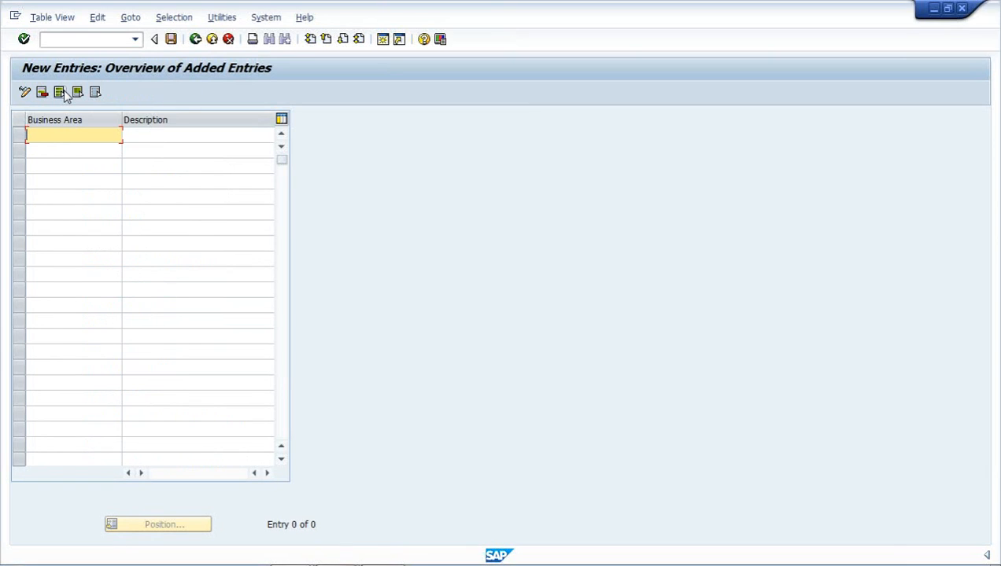
{"action": "type", "text": "X200"}
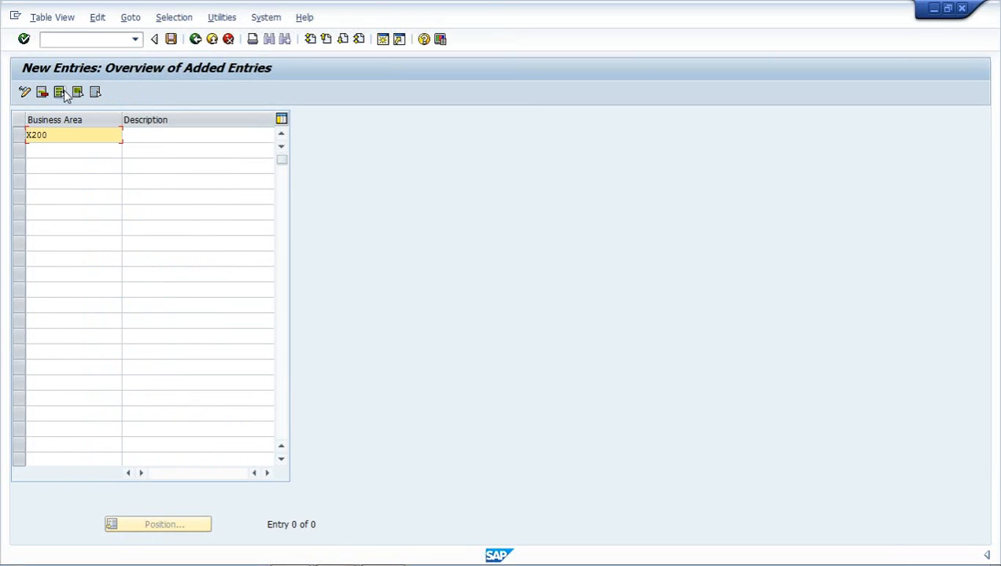
{"action": "type", "text": "Pr"}
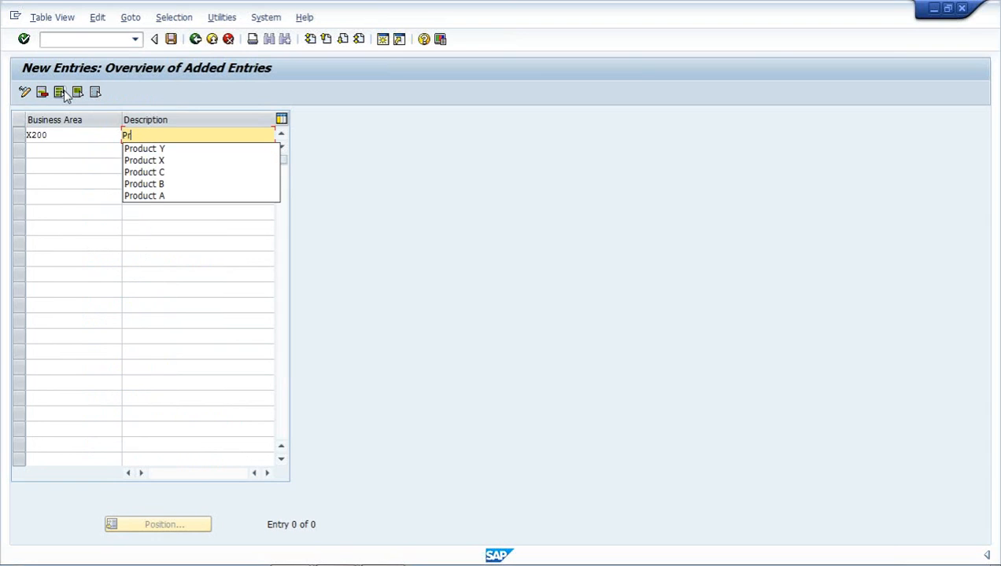
{"action": "left_click", "coordinate": [144, 149]}
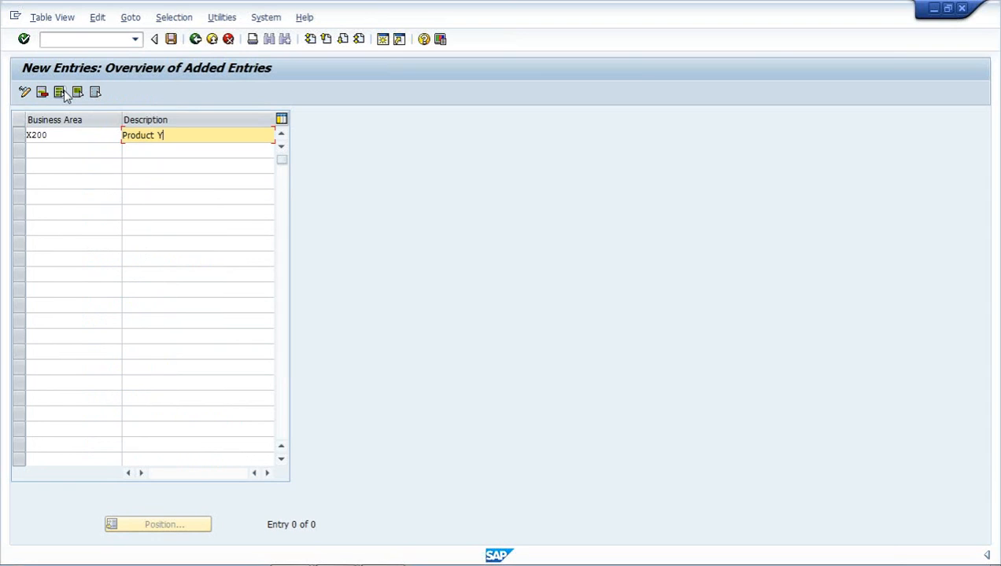
{"action": "left_click", "coordinate": [171, 39]}
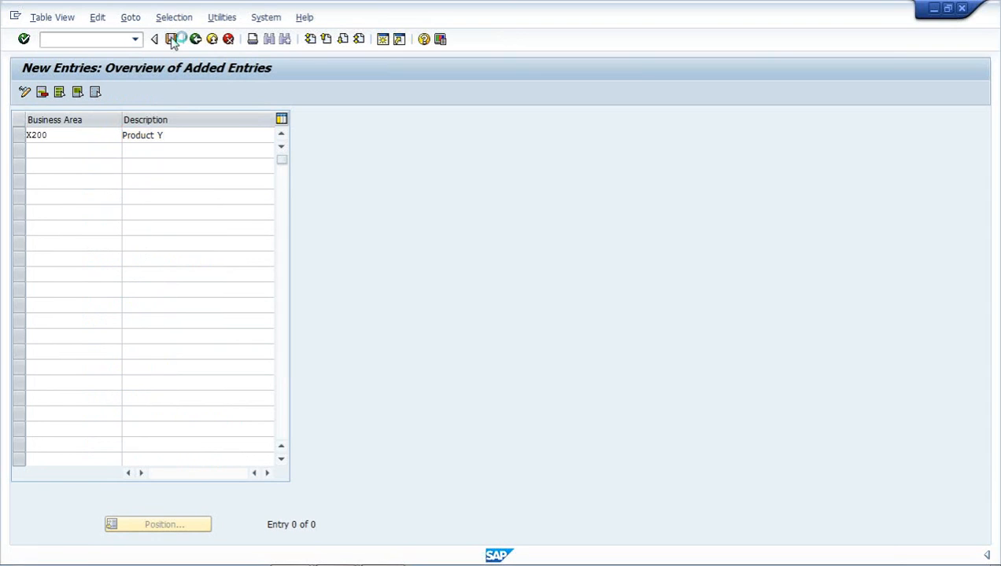
{"action": "left_click", "coordinate": [171, 39]}
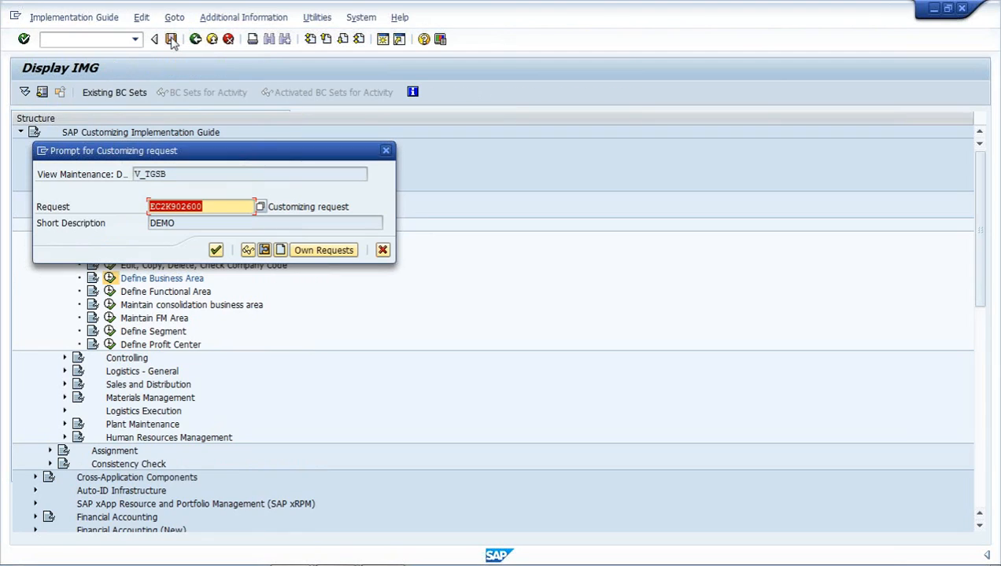
{"action": "mouse_move", "coordinate": [215, 249]}
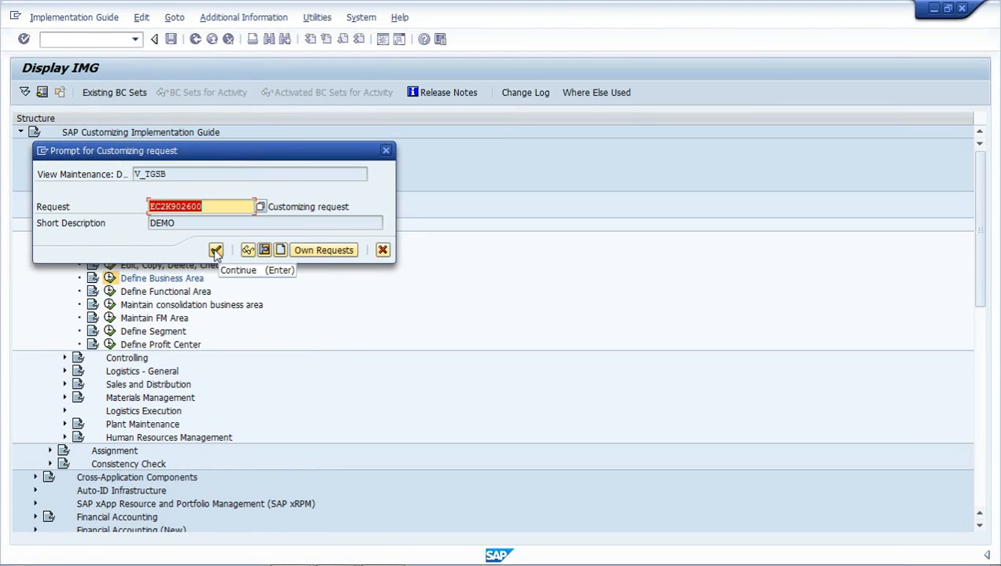